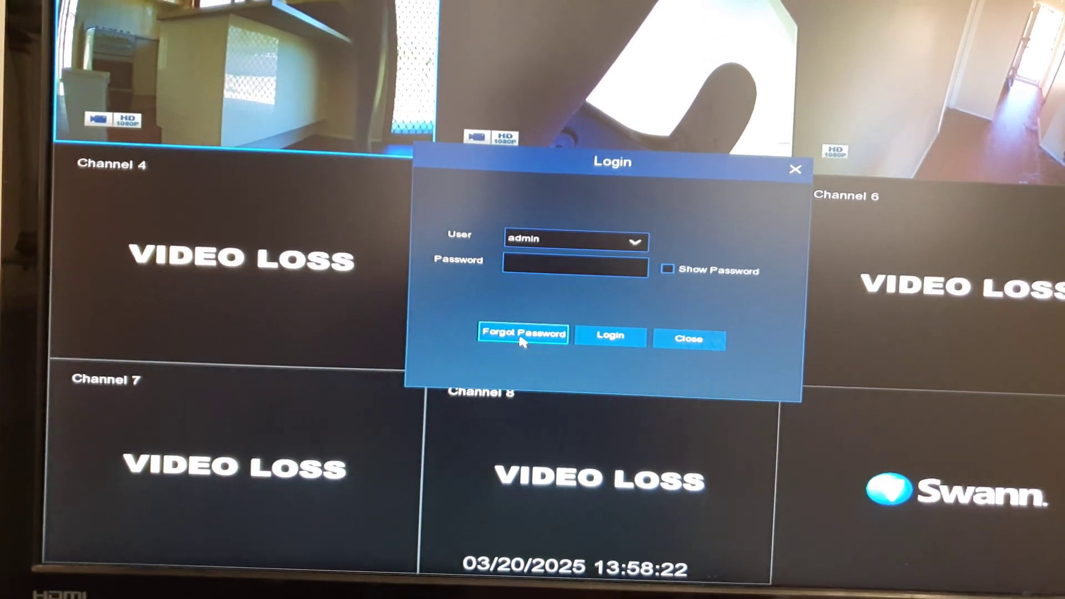
Choose Forgot Password in the Login dialog to begin recovering the admin password
{"action": "left_click", "coordinate": [524, 335]}
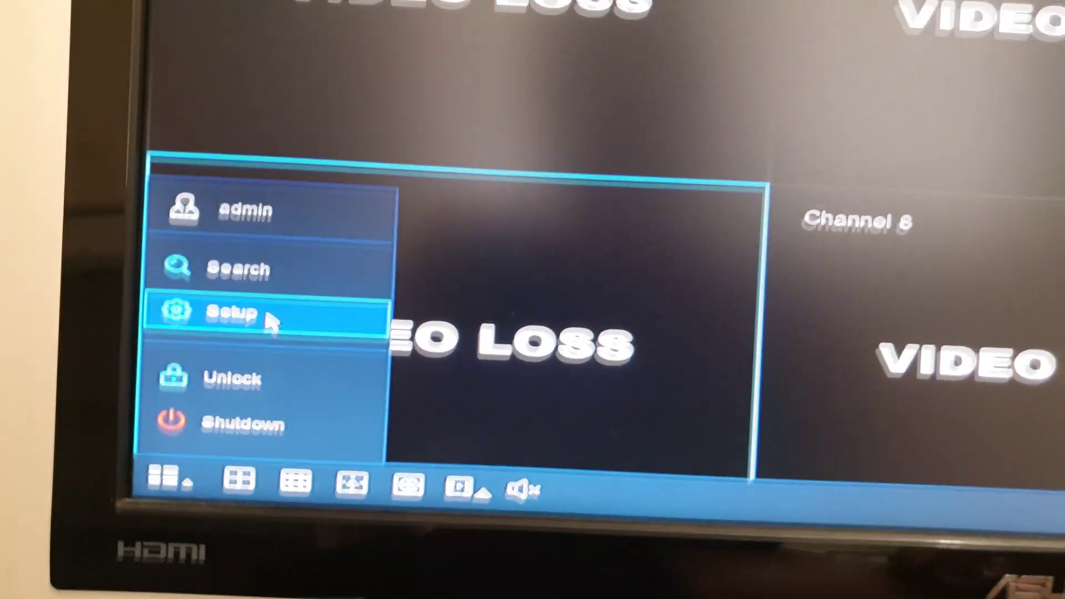
Choose Setup from the main menu to reach the DVR settings
{"action": "left_click", "coordinate": [226, 379]}
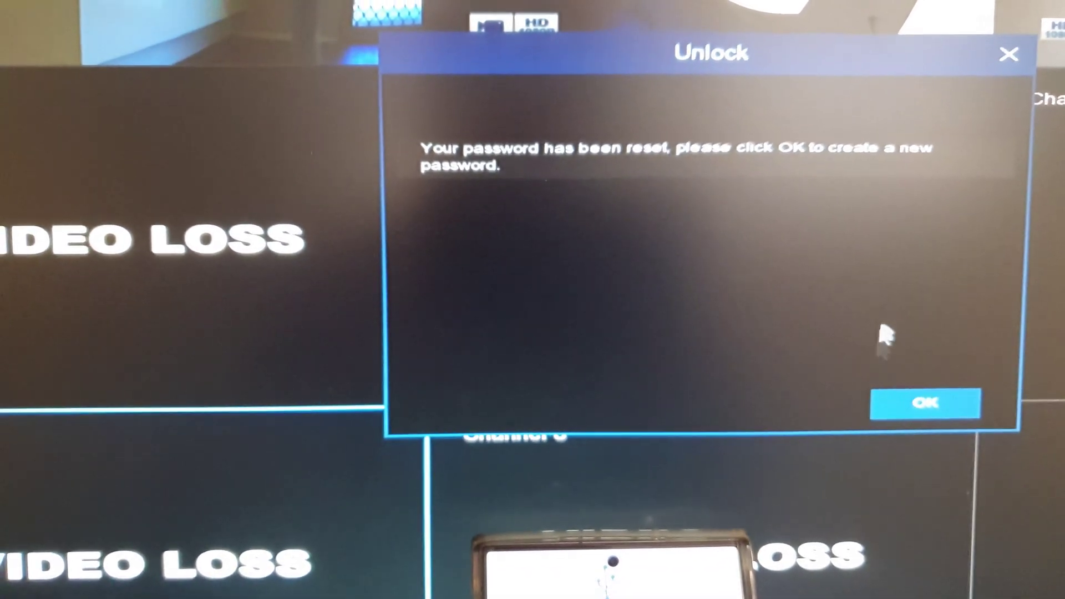
Accept the password-reset notice and proceed through the new-password wizard to its Finish page
{"action": "left_click", "coordinate": [925, 403]}
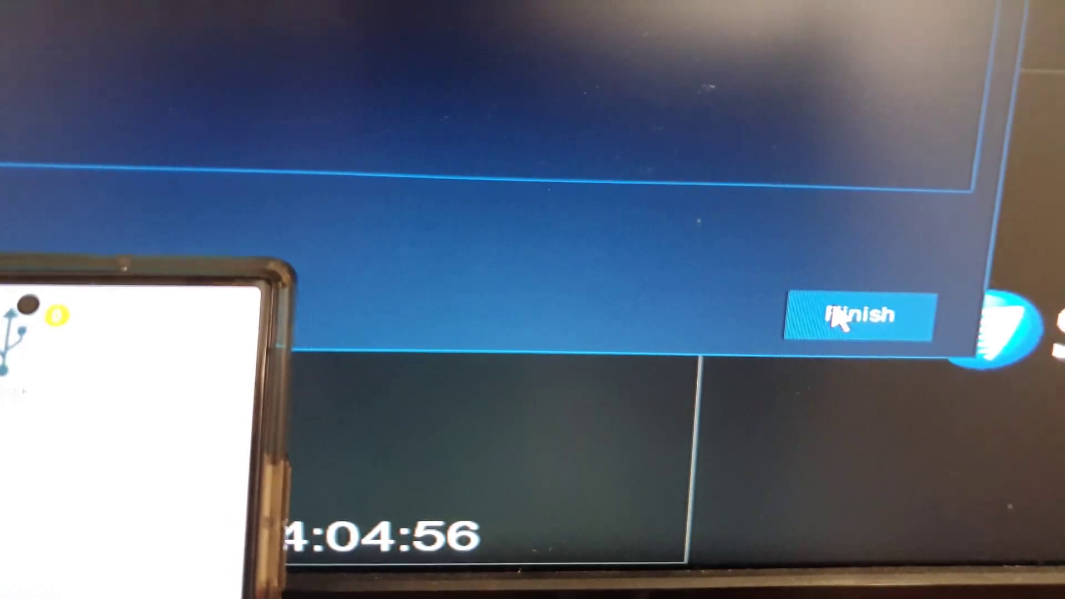
Finish the reset wizard and confirm saving, returning to the live channel view
{"action": "left_click", "coordinate": [852, 316]}
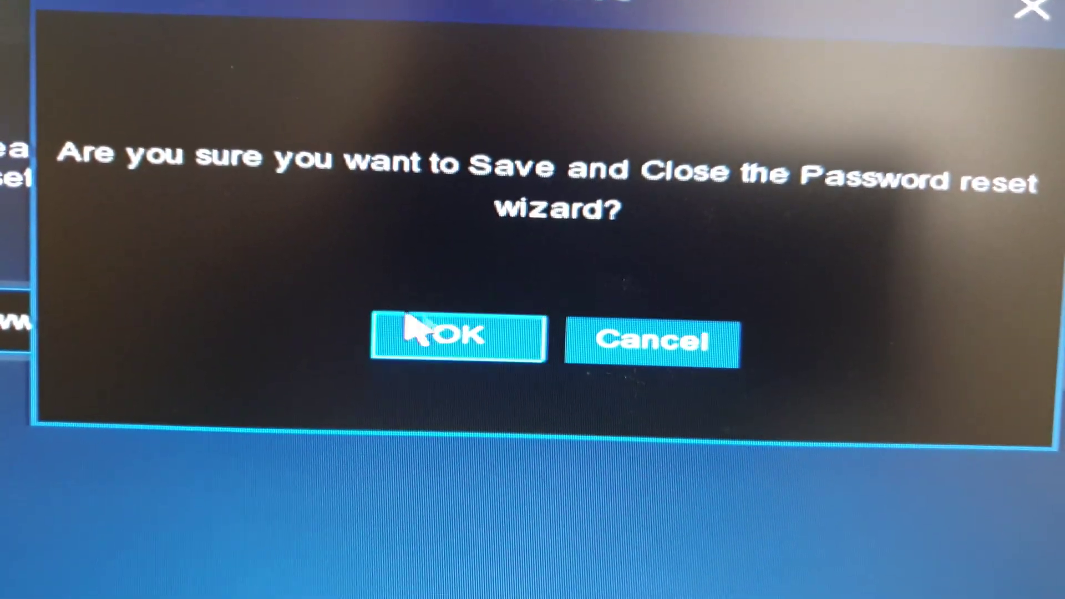
{"action": "left_click", "coordinate": [434, 337]}
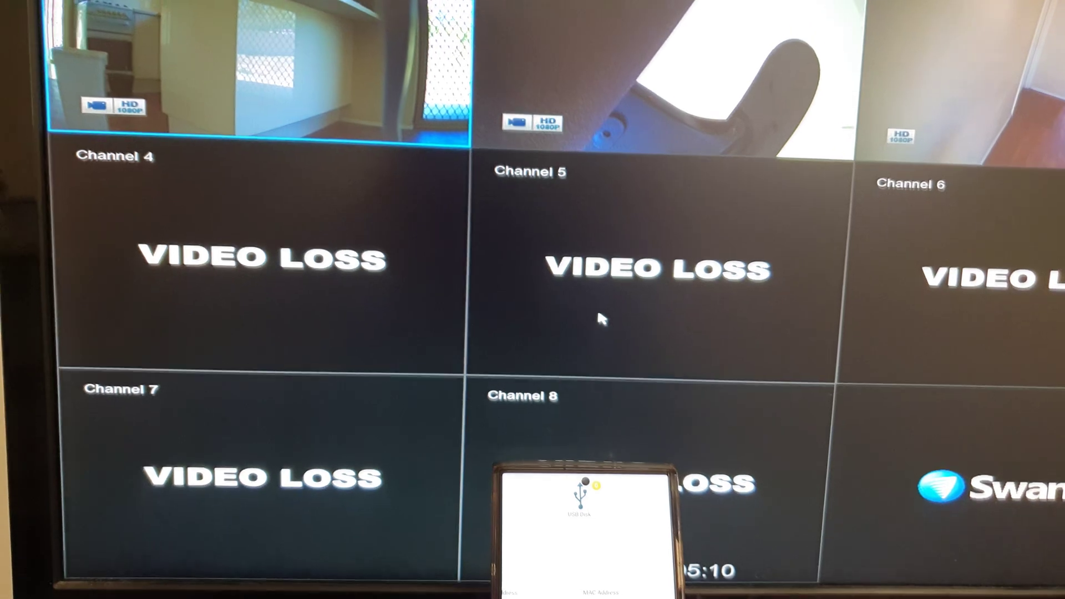